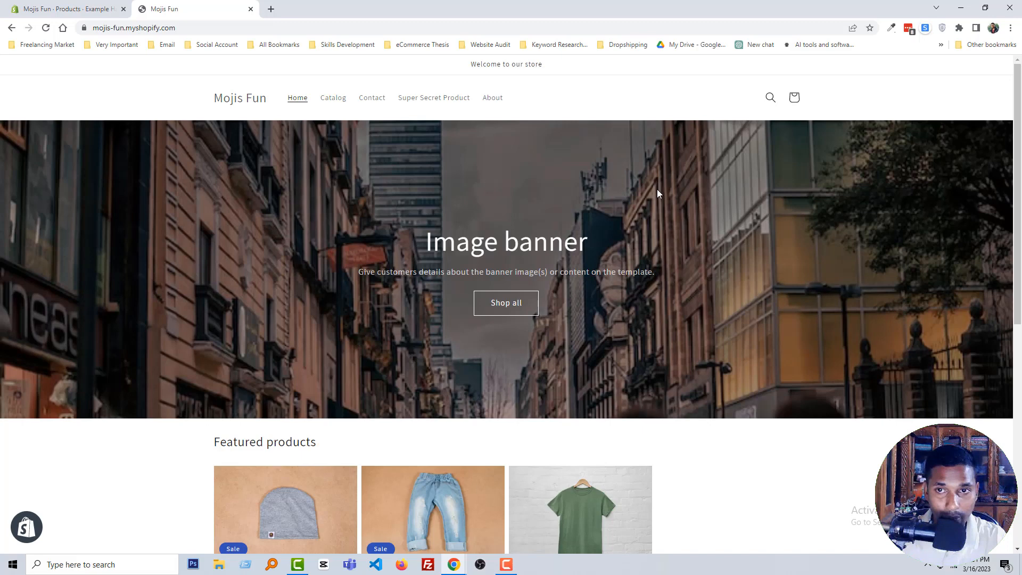
pyautogui.moveTo(587, 111)
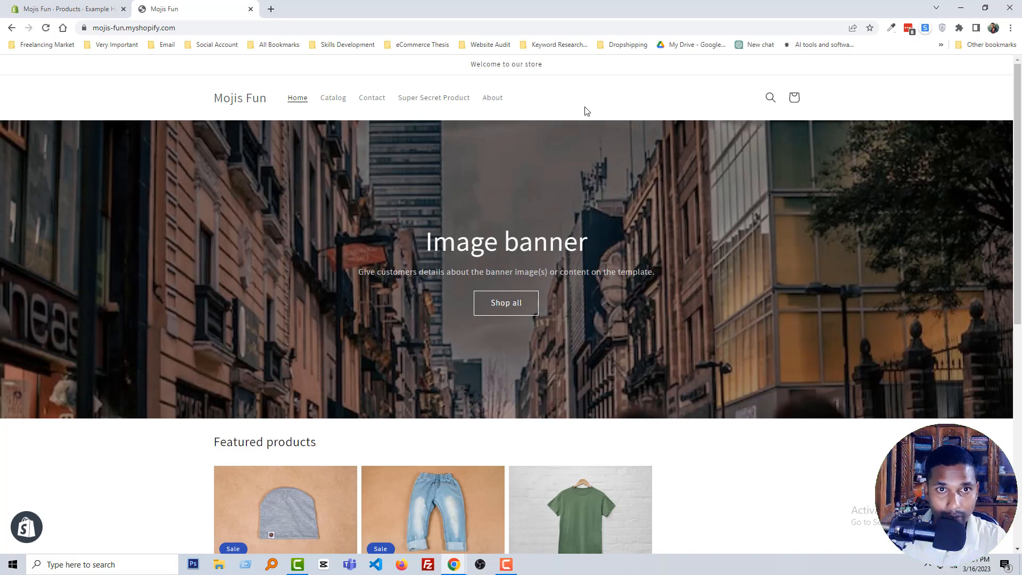
pyautogui.moveTo(494, 101)
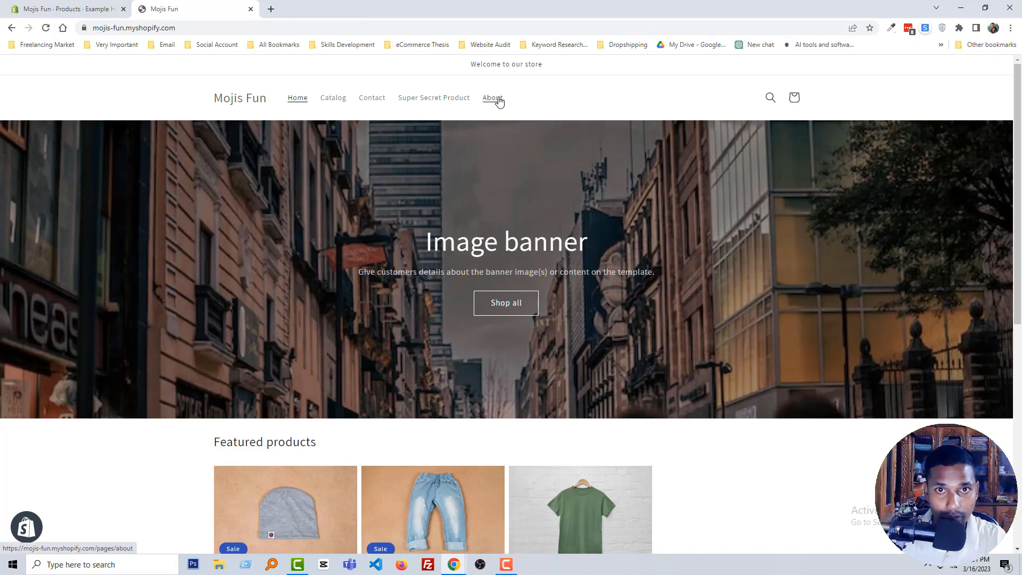
# - Compare the About and Contact page titles, ending back on the About page
pyautogui.click(491, 97)
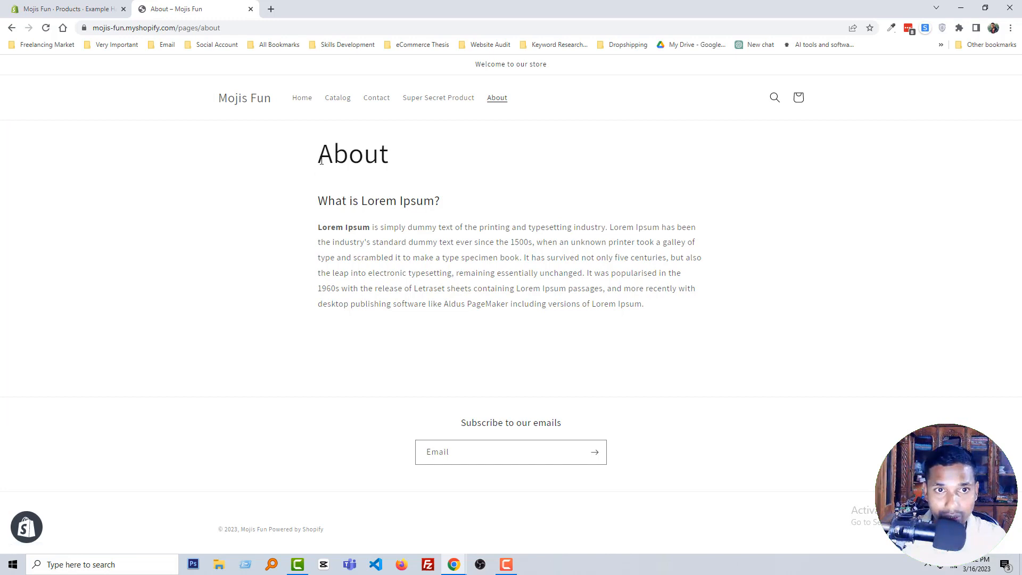
pyautogui.moveTo(411, 161)
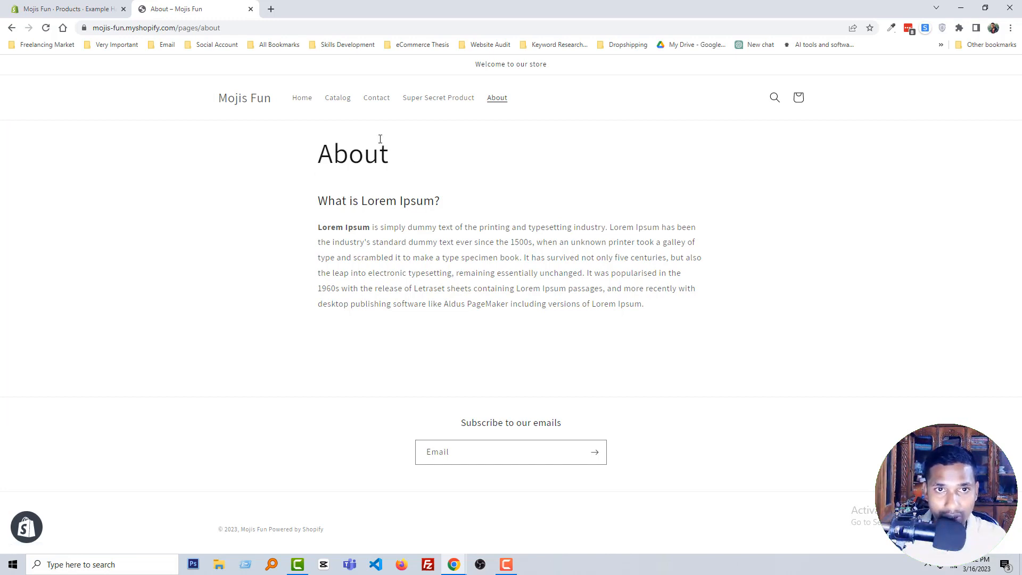
pyautogui.moveTo(375, 102)
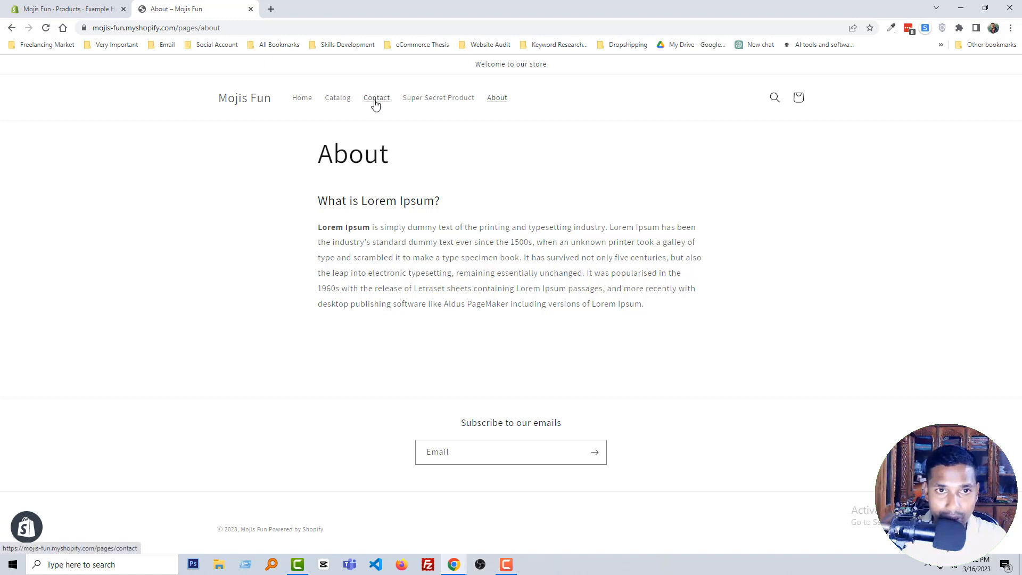
pyautogui.click(376, 98)
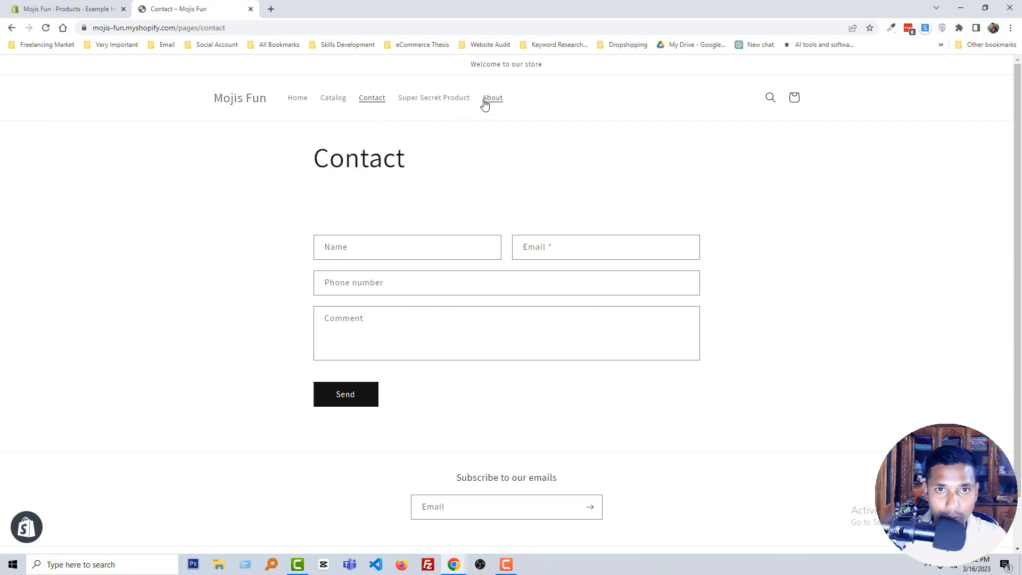
pyautogui.click(491, 97)
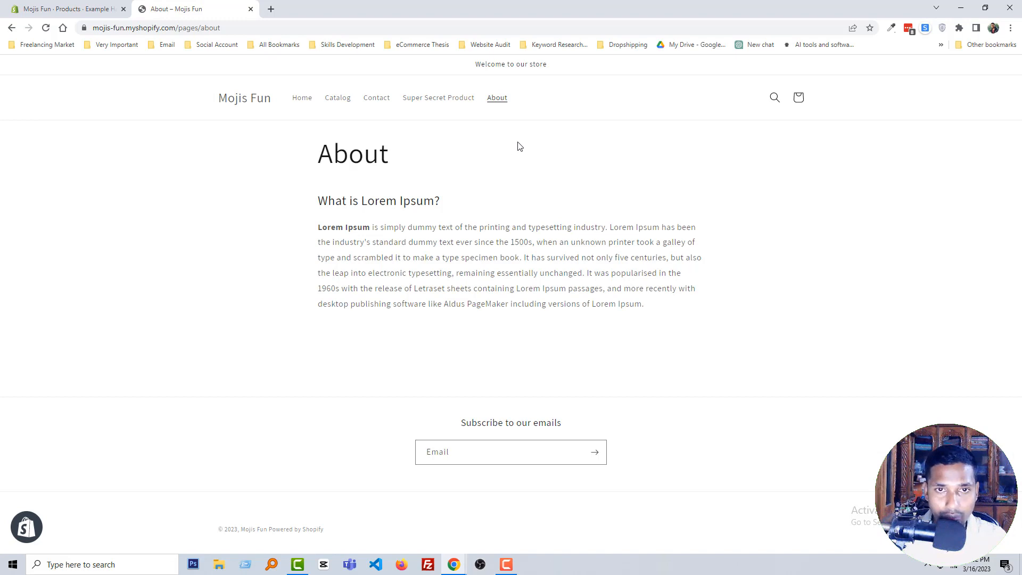
pyautogui.moveTo(561, 154)
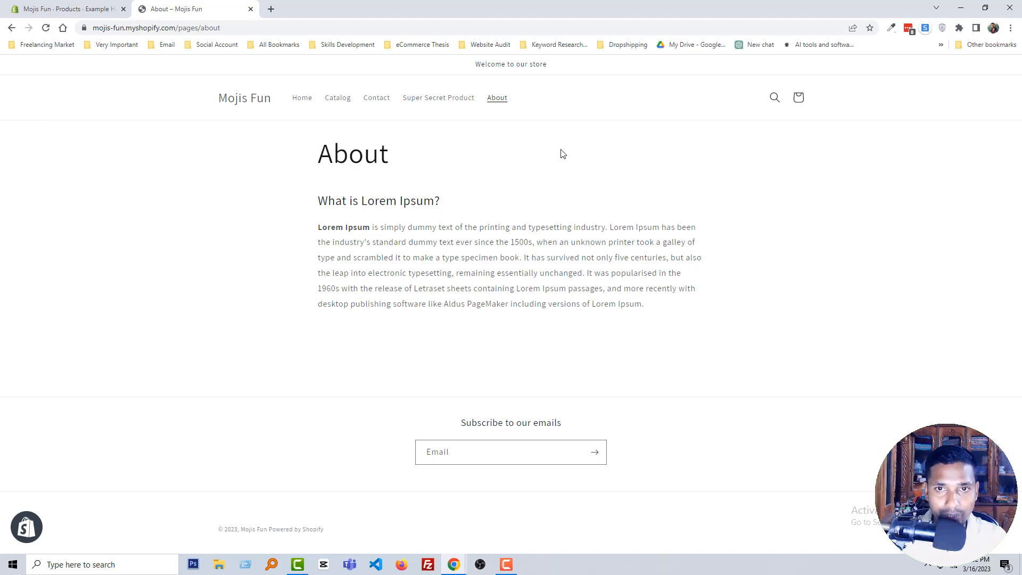
# - Inspect the About page's h1.main-page-title heading and its style rules in DevTools
pyautogui.rightClick(562, 153)
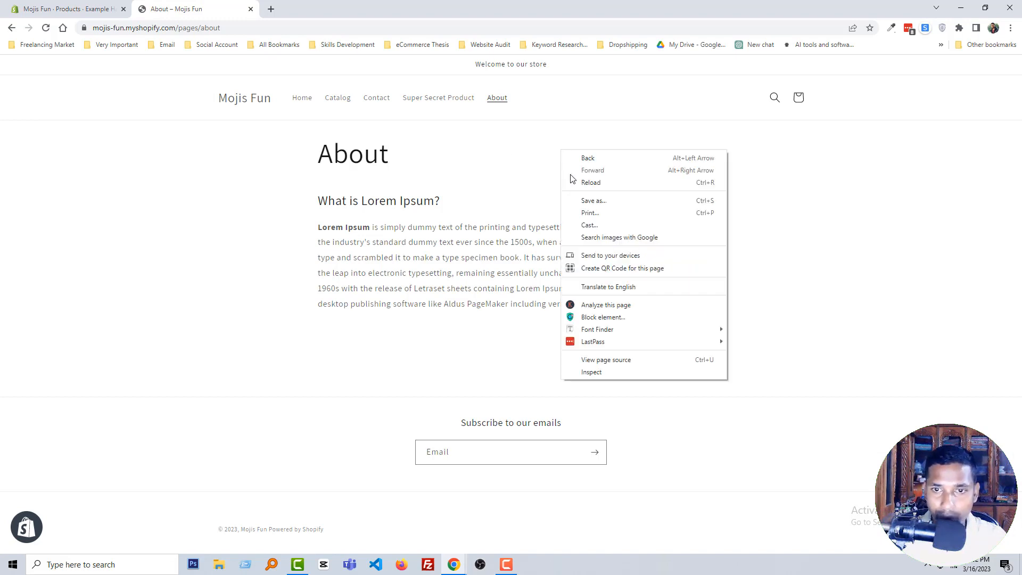
pyautogui.click(591, 372)
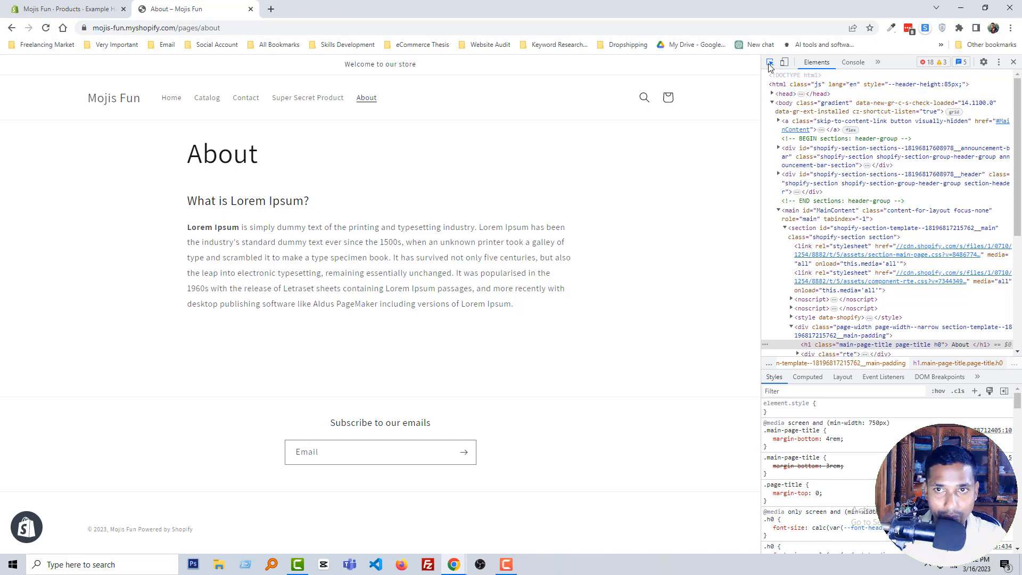
pyautogui.moveTo(296, 163)
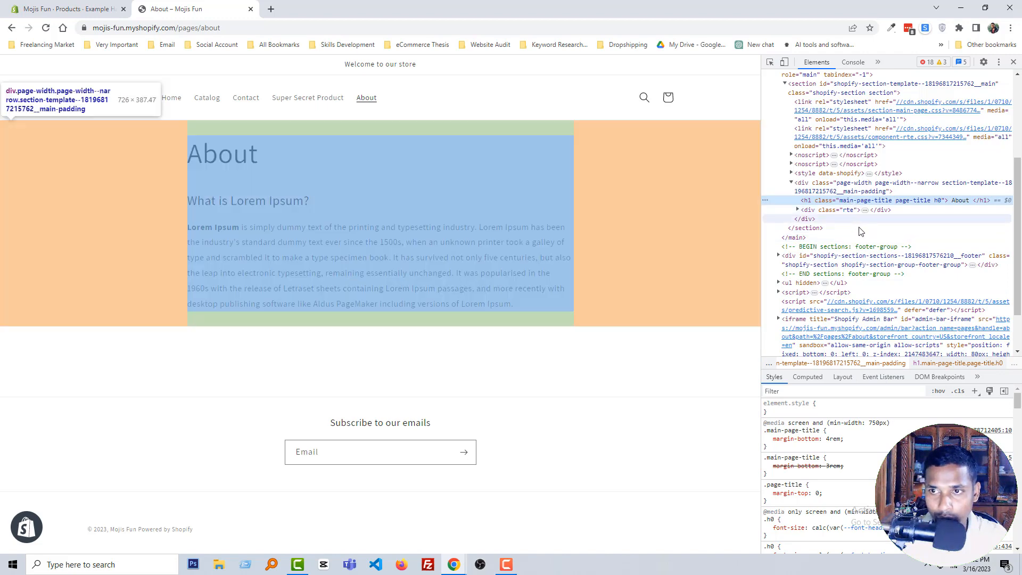
pyautogui.click(767, 465)
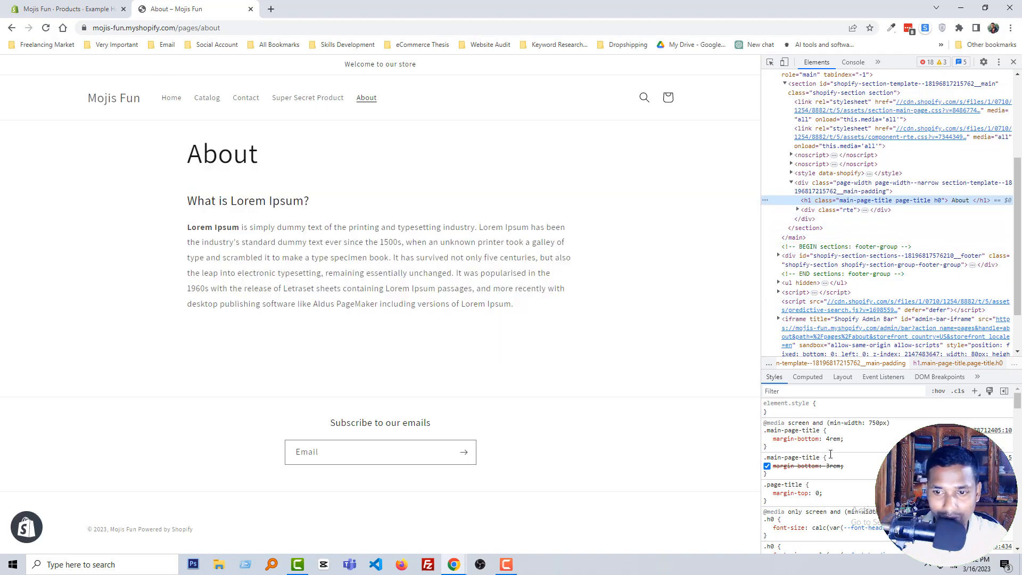
pyautogui.moveTo(849, 471)
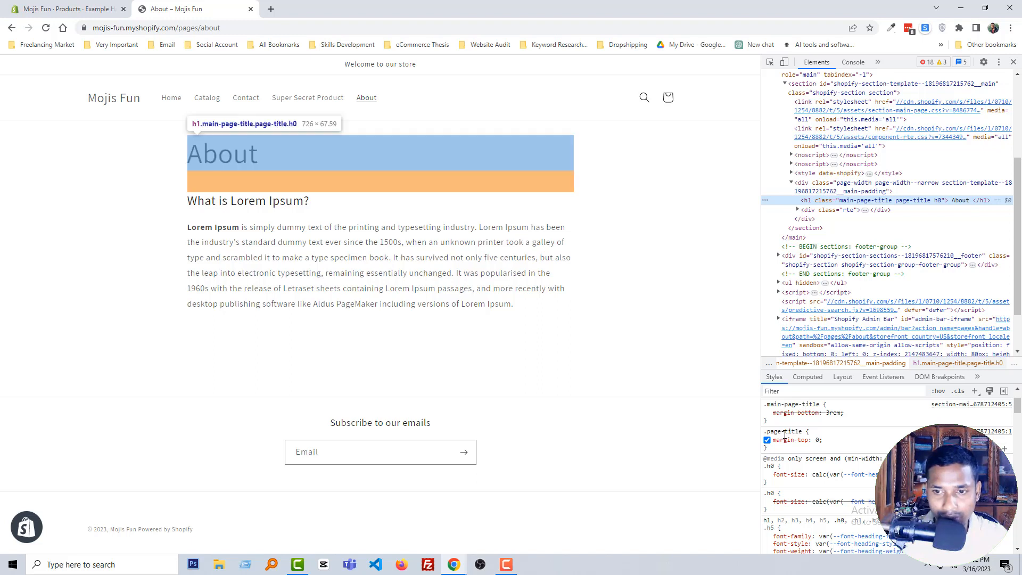
pyautogui.moveTo(830, 439)
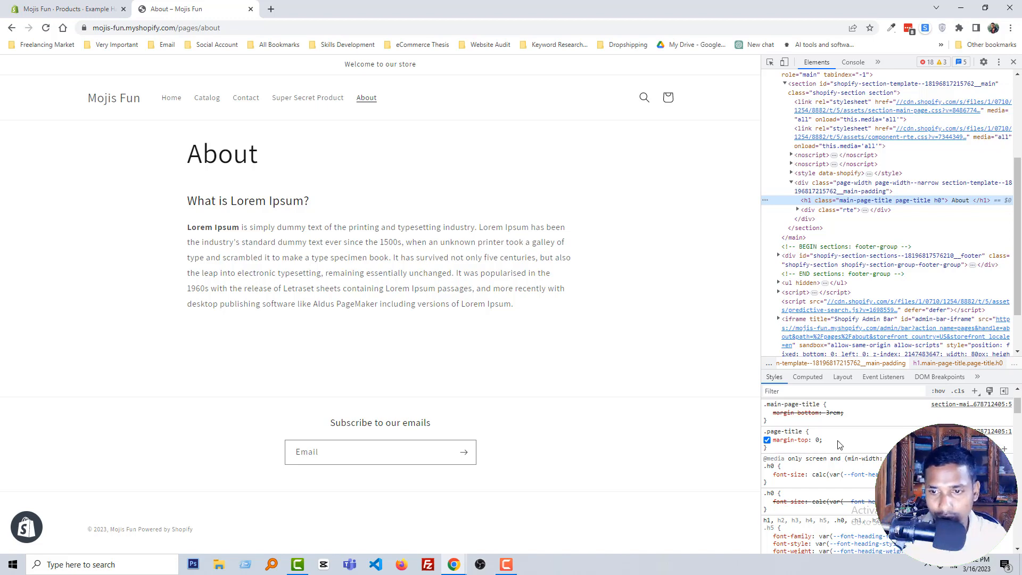
# - Add text-align: center; to the .page-title rule in the DevTools Styles pane
pyautogui.click(808, 447)
pyautogui.write('text-align: center')
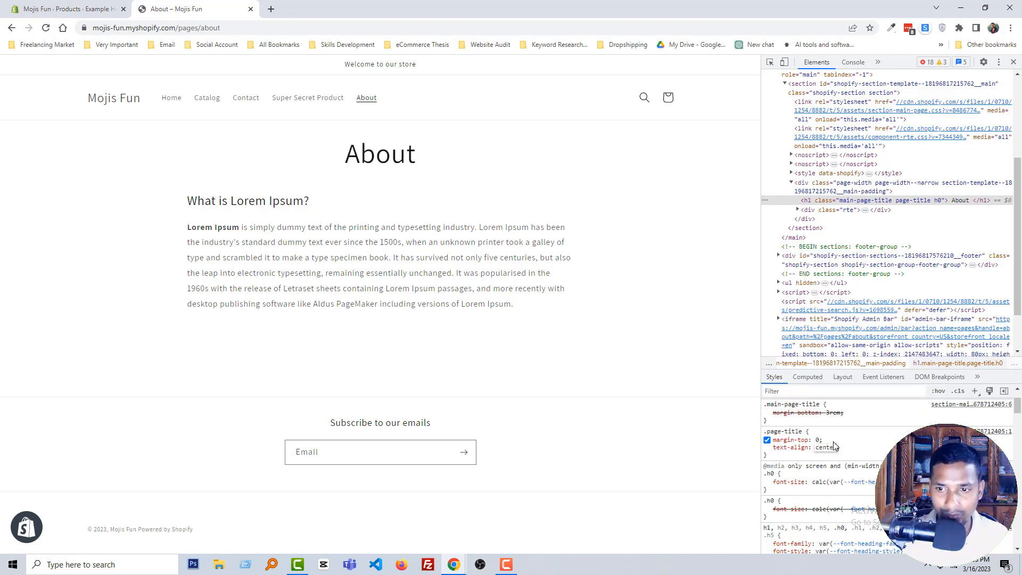
pyautogui.click(767, 447)
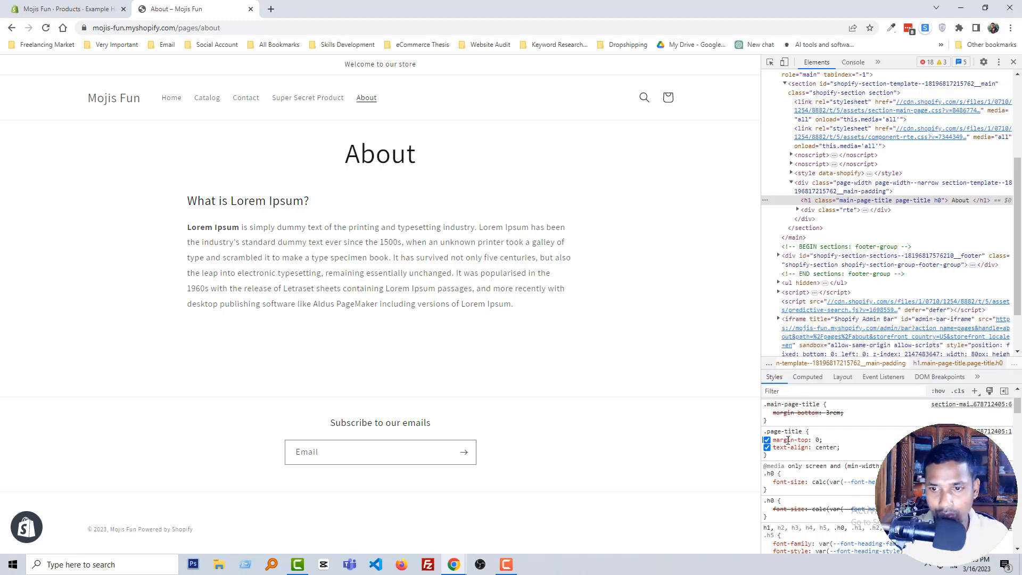
pyautogui.rightClick(795, 431)
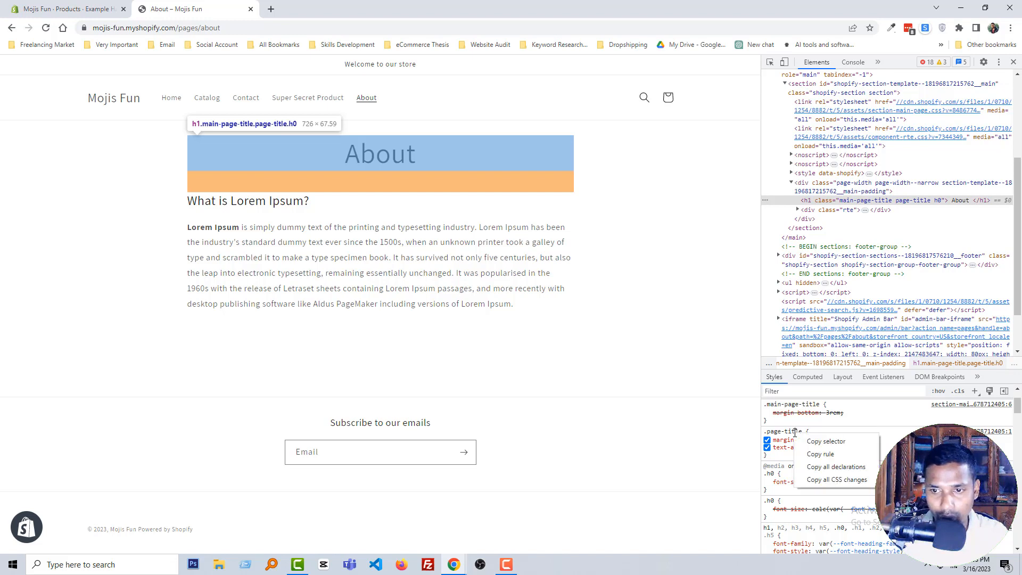
pyautogui.moveTo(821, 454)
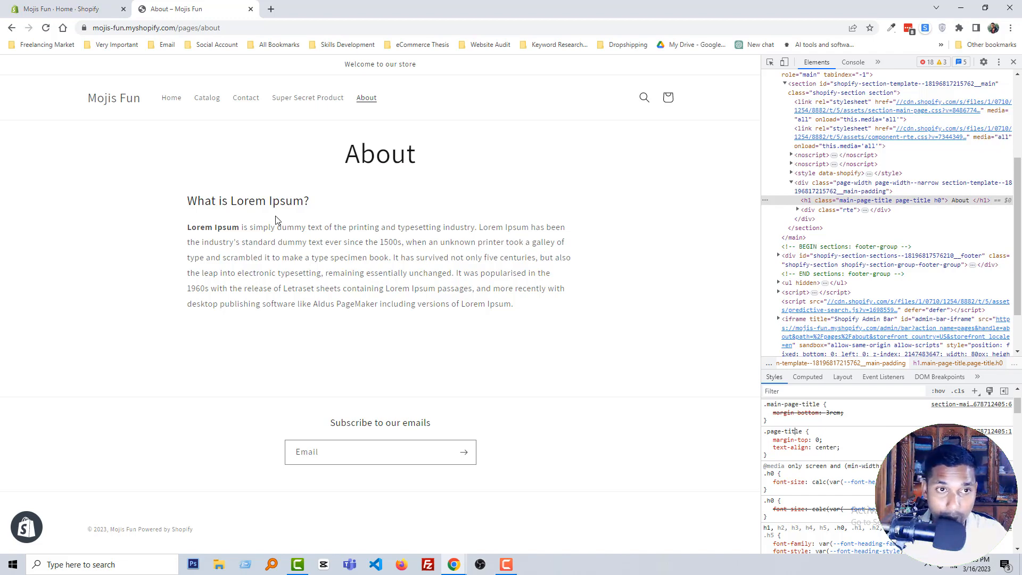
# - Open the Dawn theme's code editor from Online Store > Themes
pyautogui.click(64, 11)
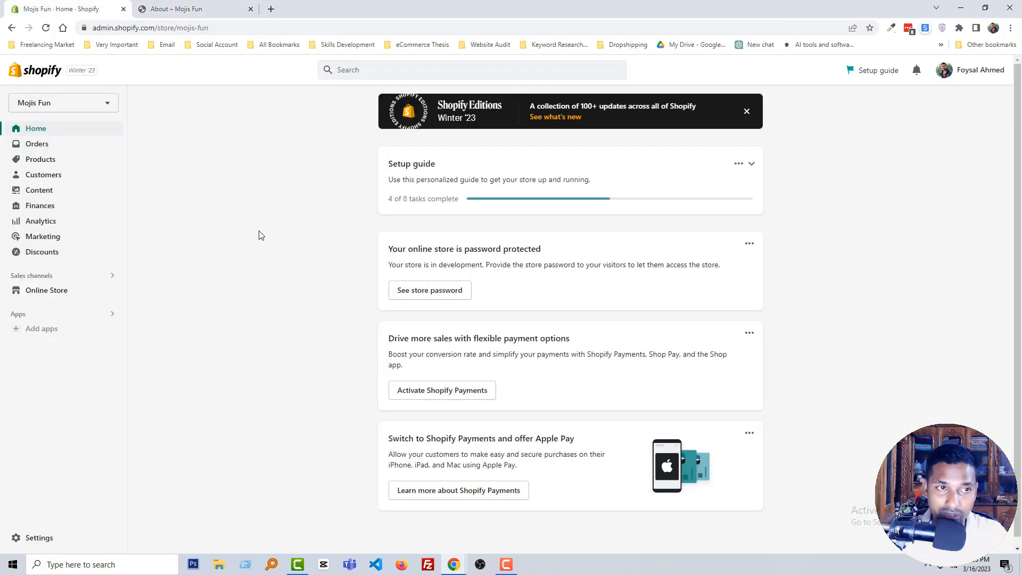
pyautogui.moveTo(193, 273)
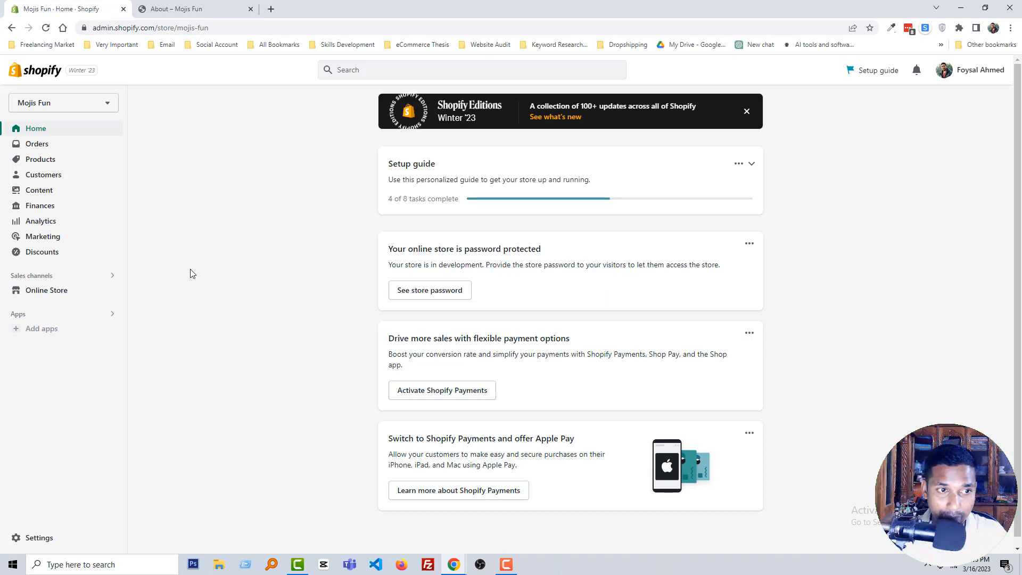
pyautogui.click(46, 290)
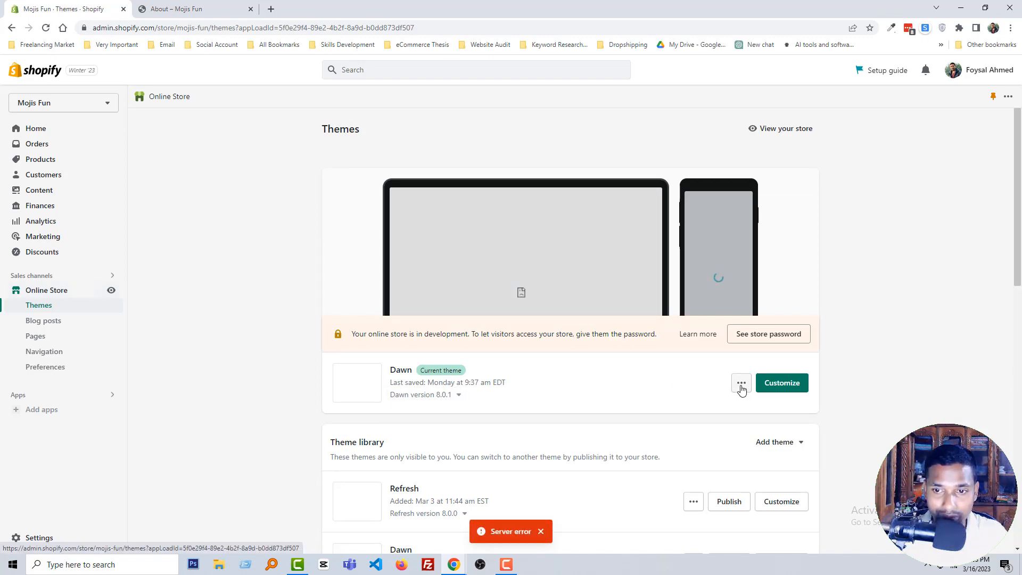
pyautogui.click(741, 383)
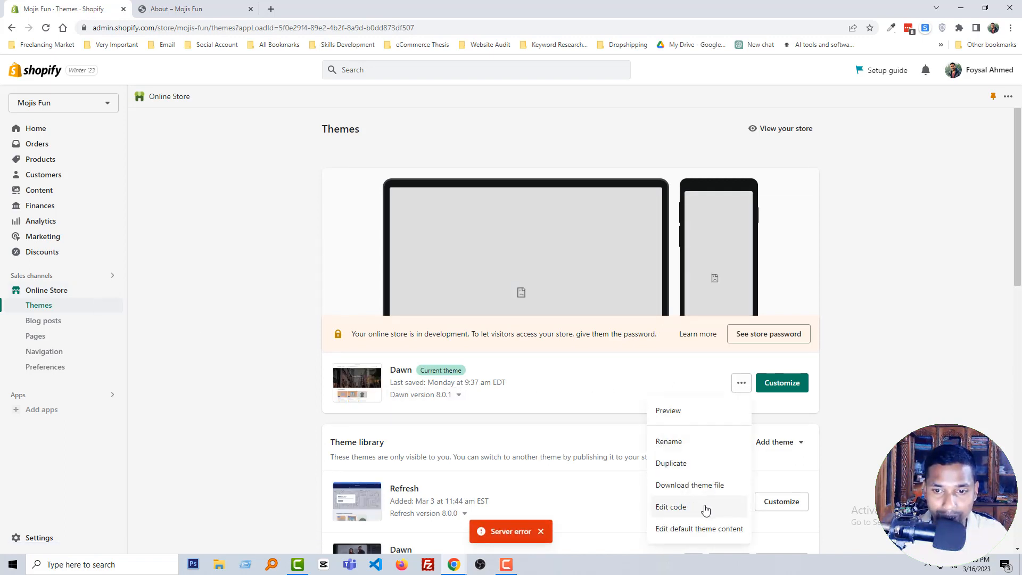
pyautogui.click(671, 506)
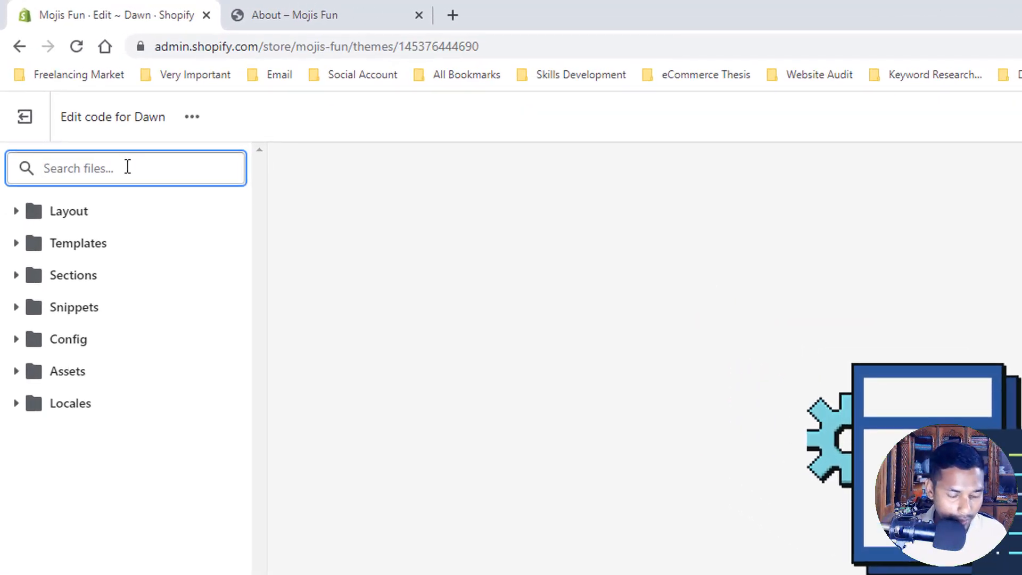
# - Add text-align: center; to .page-title in section-main-page.css and save
pyautogui.write('section-')
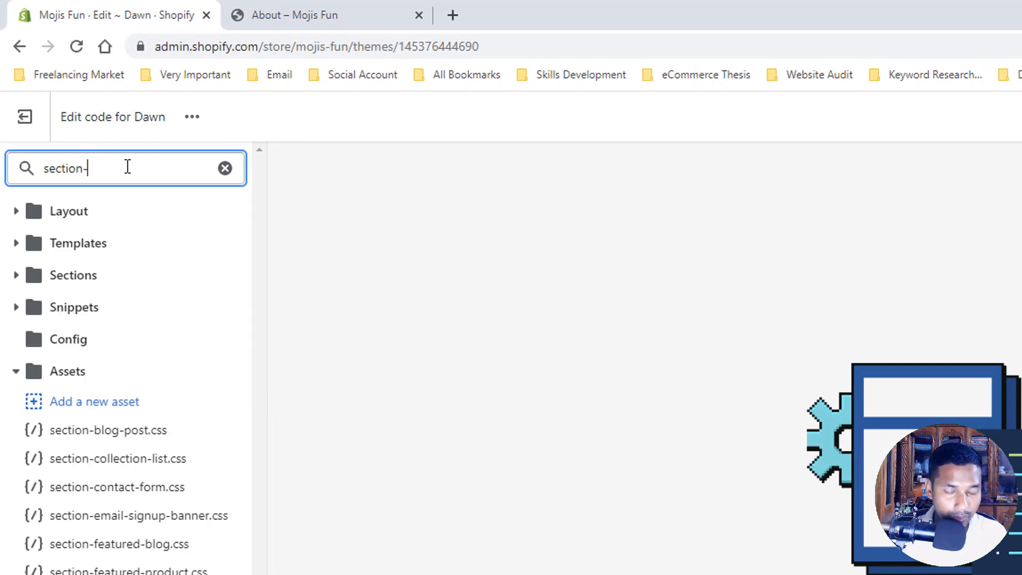
pyautogui.write('main')
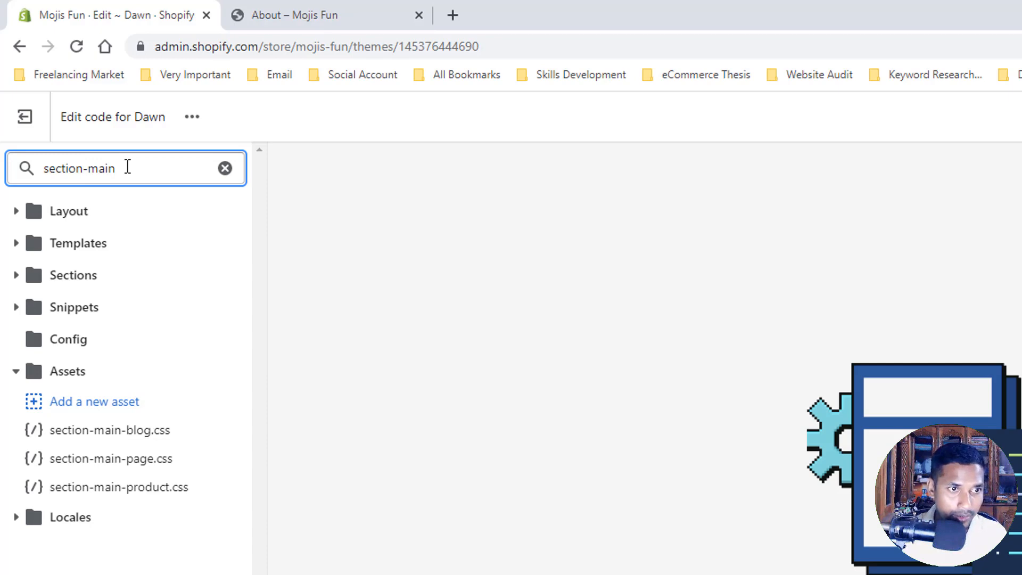
pyautogui.click(106, 458)
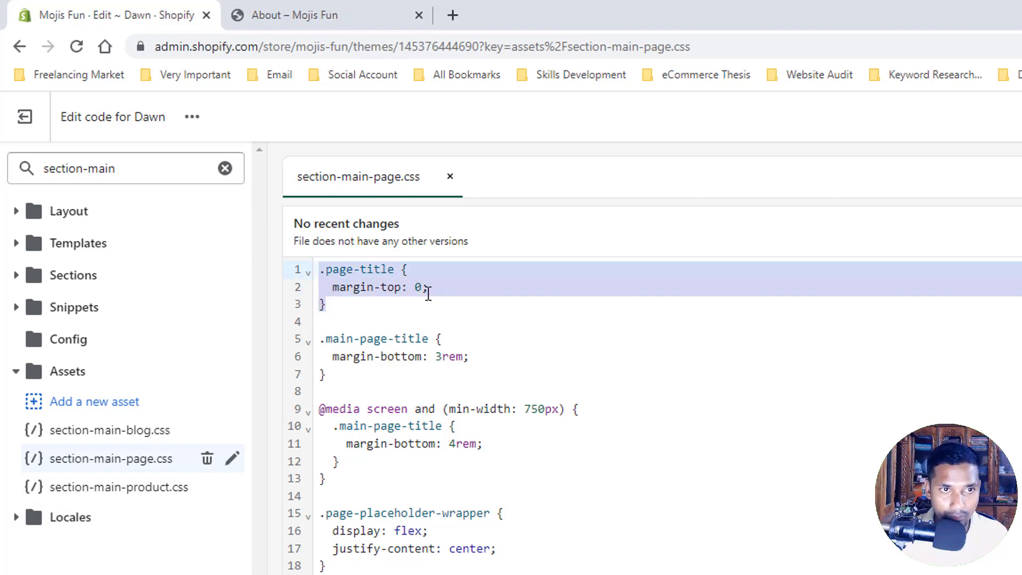
pyautogui.write('text-align: center;')
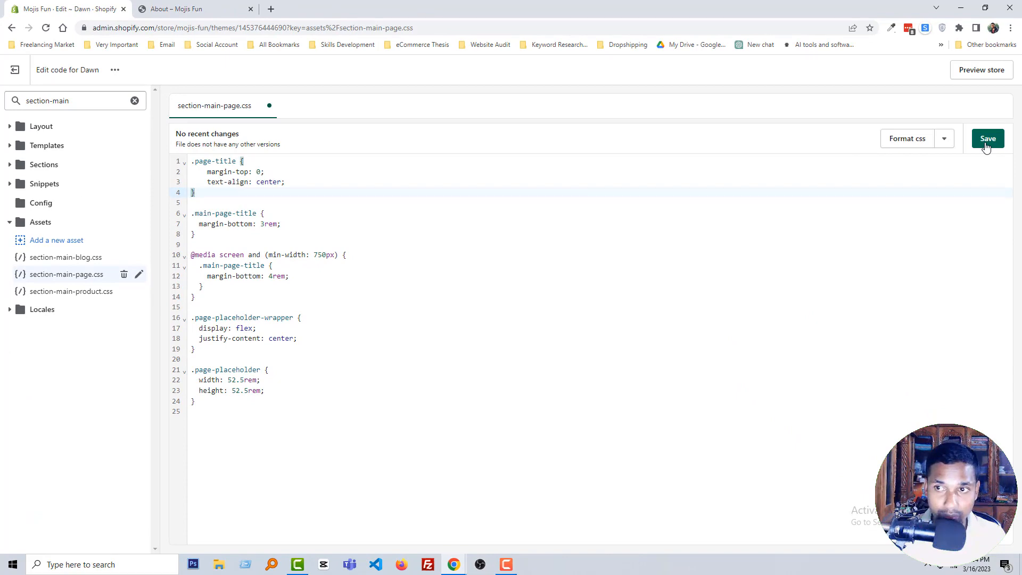
pyautogui.click(181, 9)
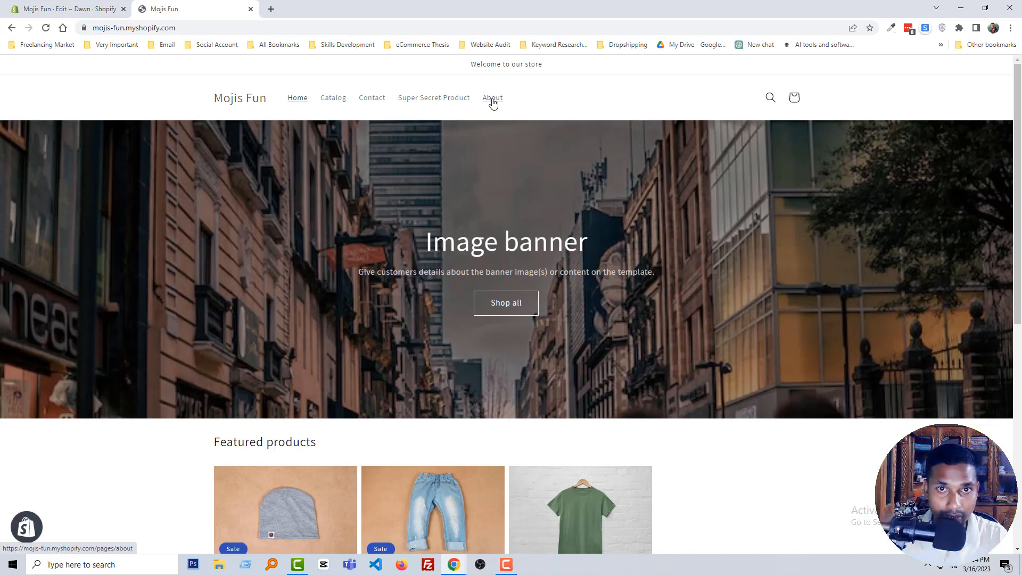
# - Verify the About and Contact titles are centered, ending on the About page
pyautogui.click(492, 98)
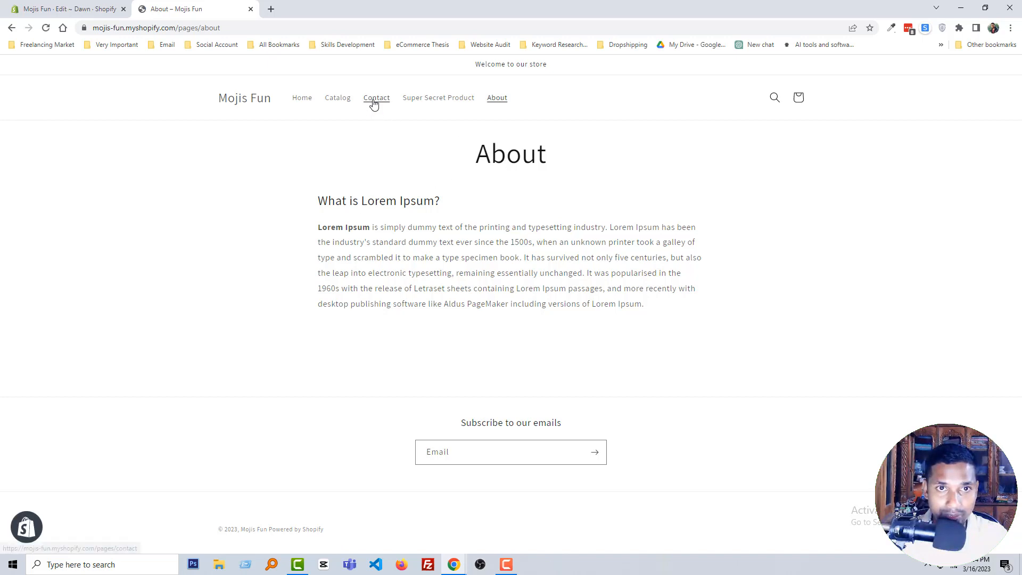
pyautogui.click(376, 97)
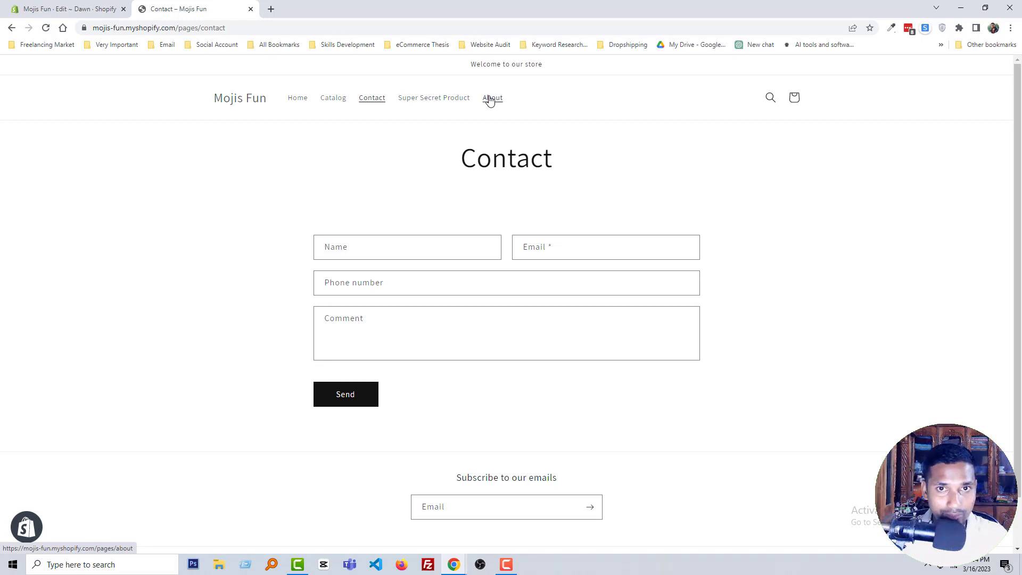
pyautogui.click(492, 97)
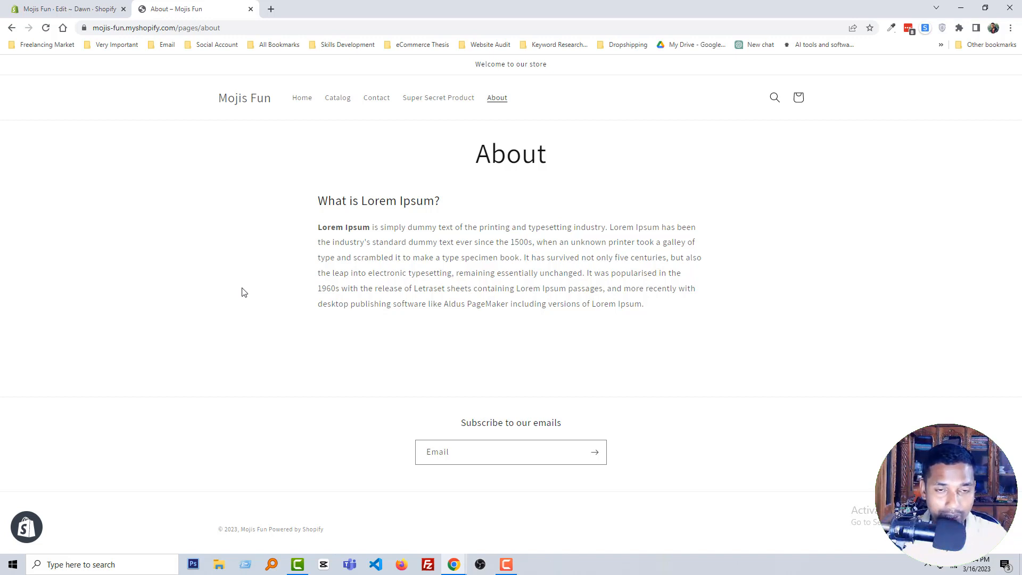
pyautogui.click(64, 10)
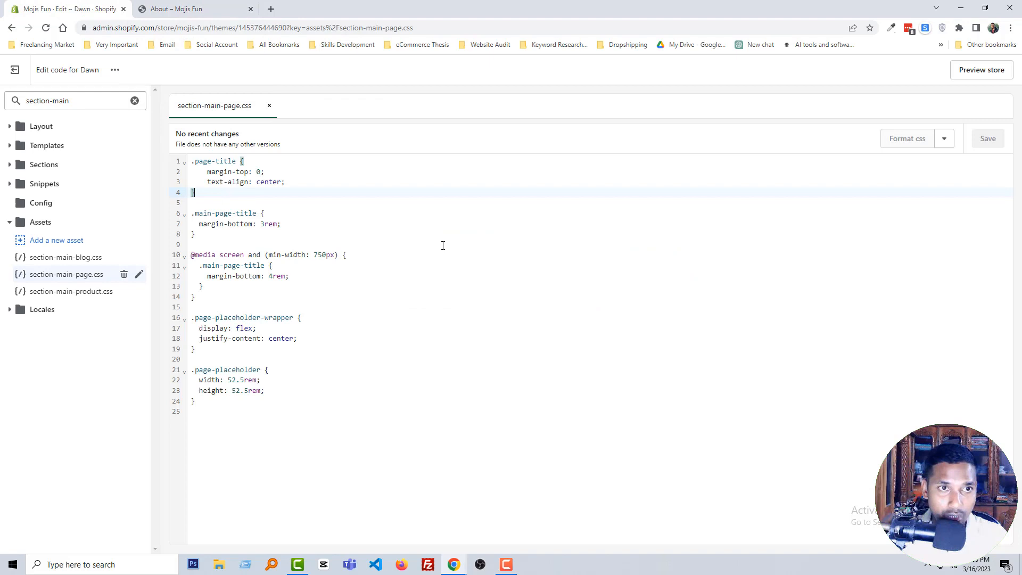
pyautogui.click(181, 9)
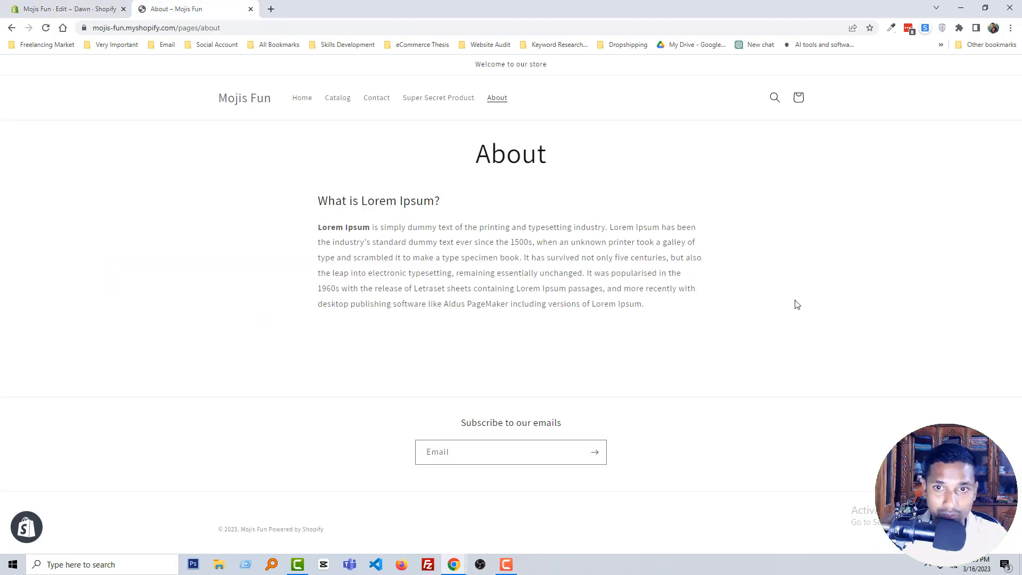
pyautogui.moveTo(809, 302)
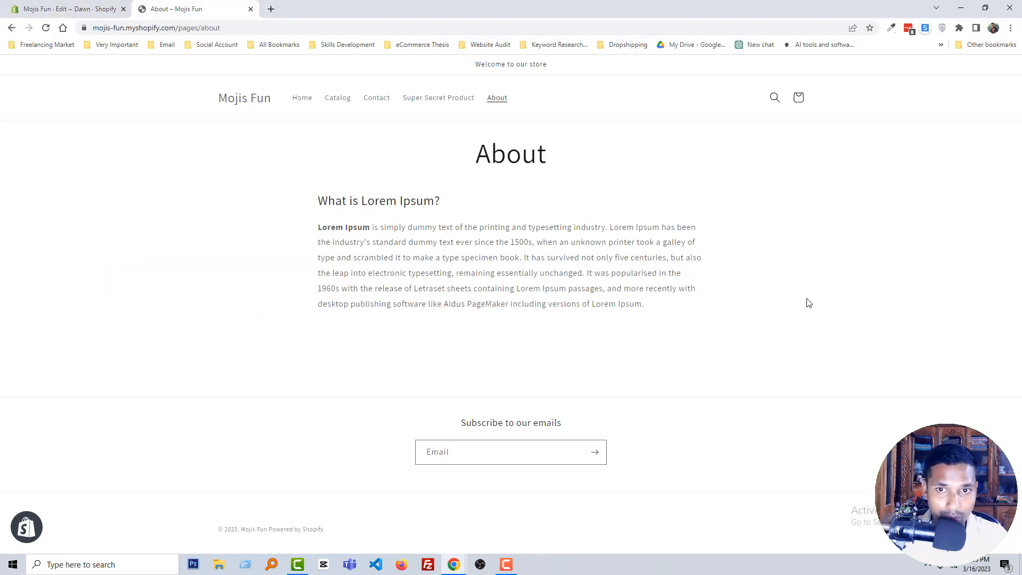